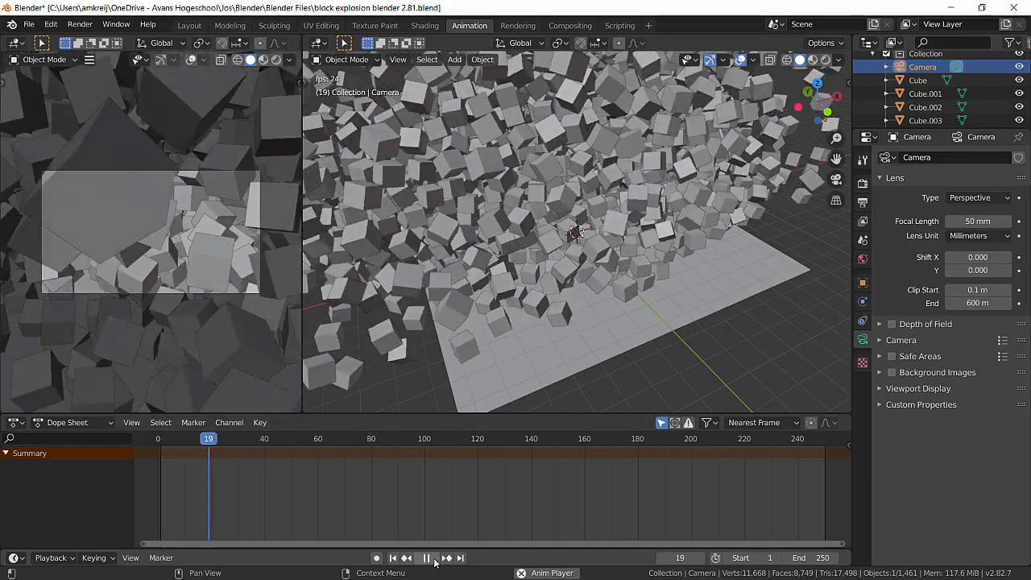
Stop the explosion playback and rewind to frame 0 with the cube wall intact.
left_click(425, 557)
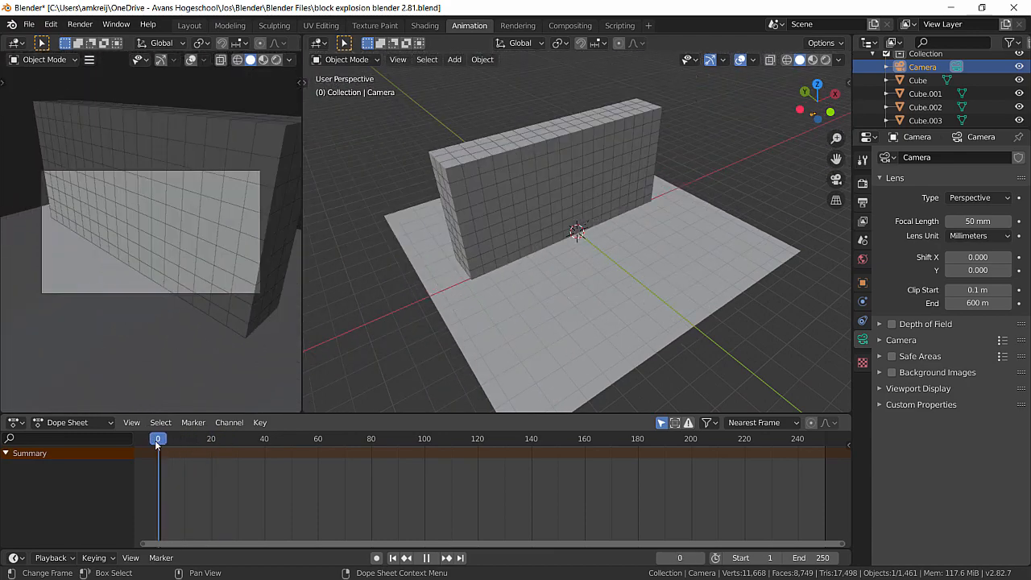
Bring up the 'Wrecking ball effect in Blender Python' tutorial page in the browser.
left_click(432, 558)
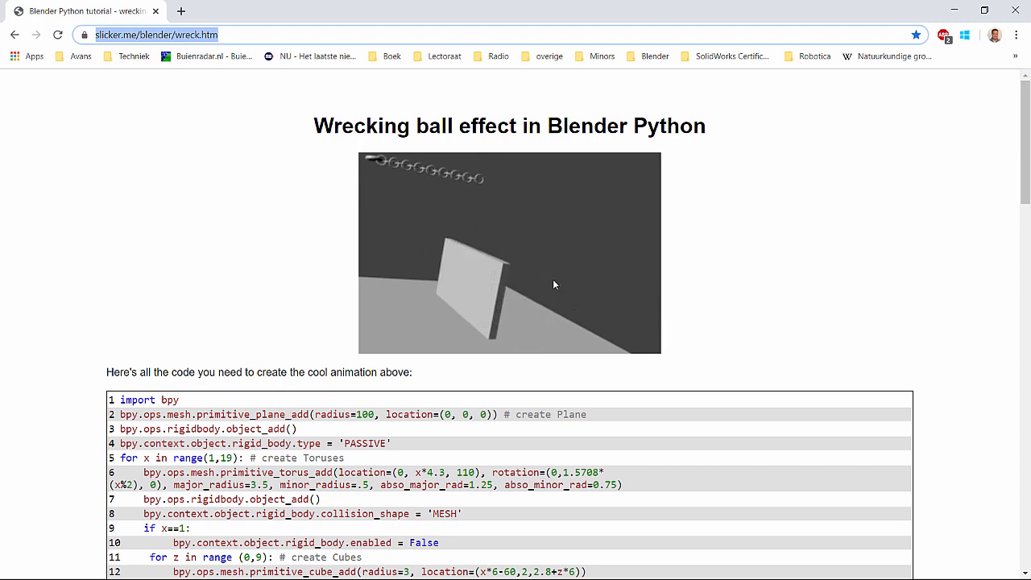
scroll("down", 3)
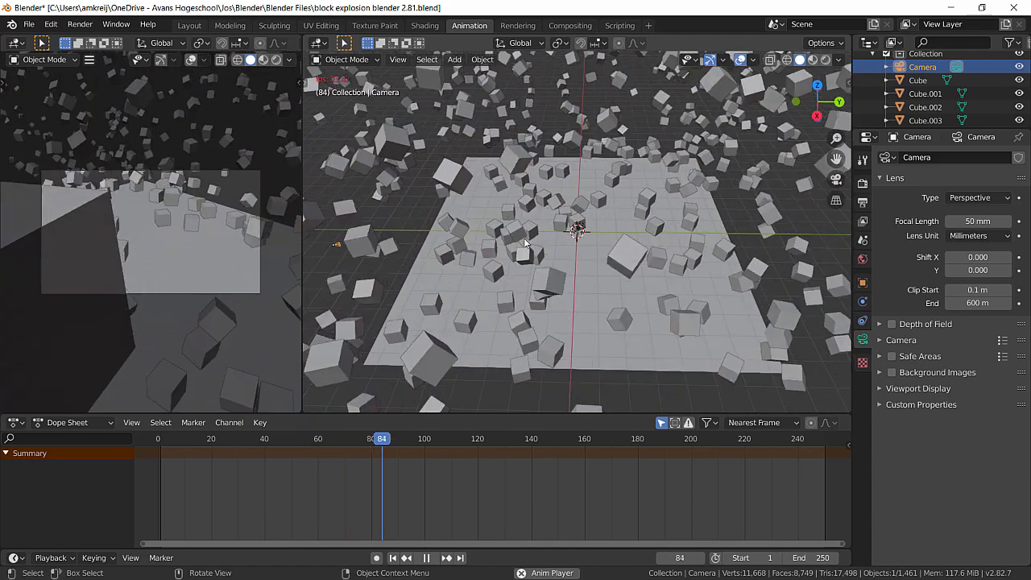
Play the rigid-body animation so the cubes burst apart and scatter over the plane.
left_click(425, 557)
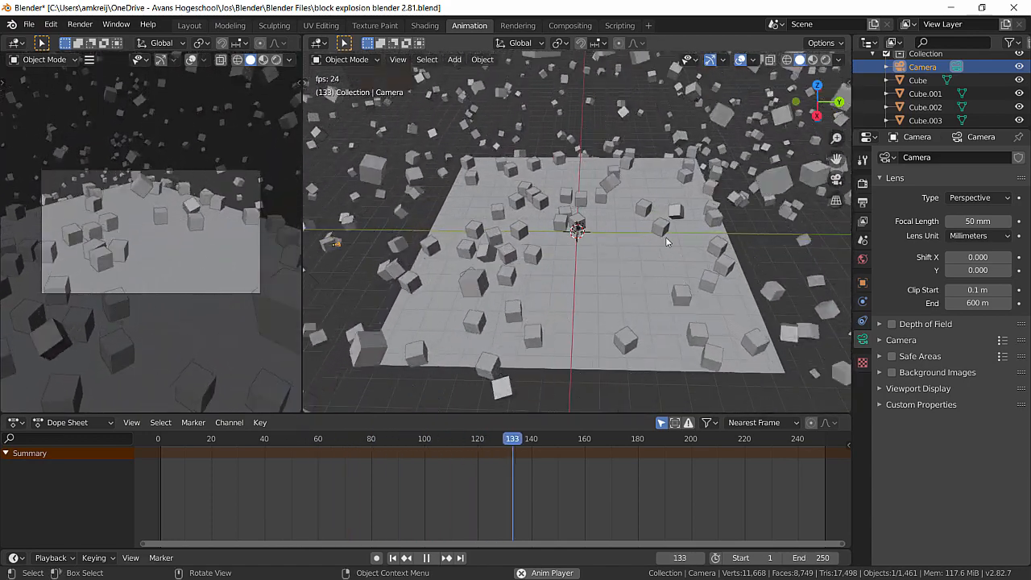